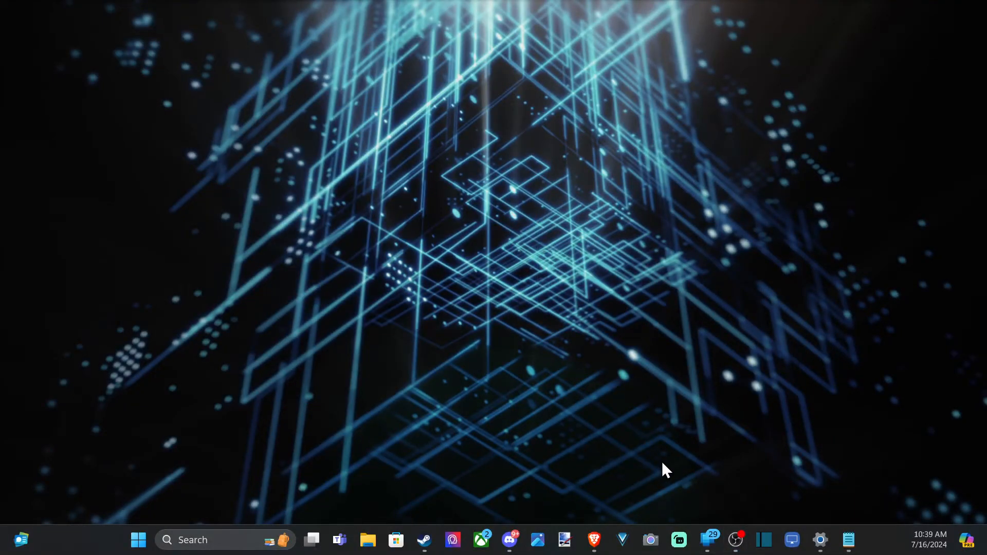
pyautogui.moveTo(765, 467)
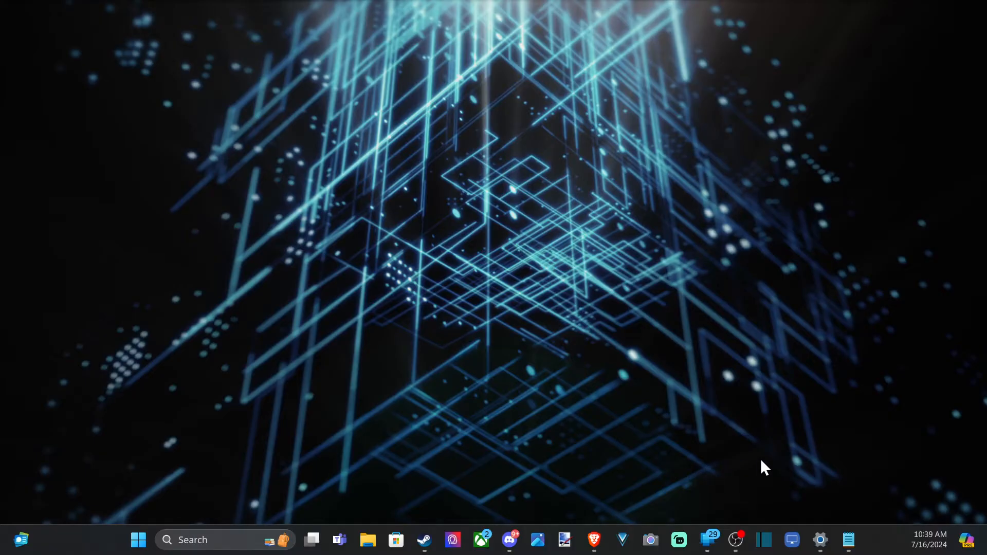
pyautogui.moveTo(648, 340)
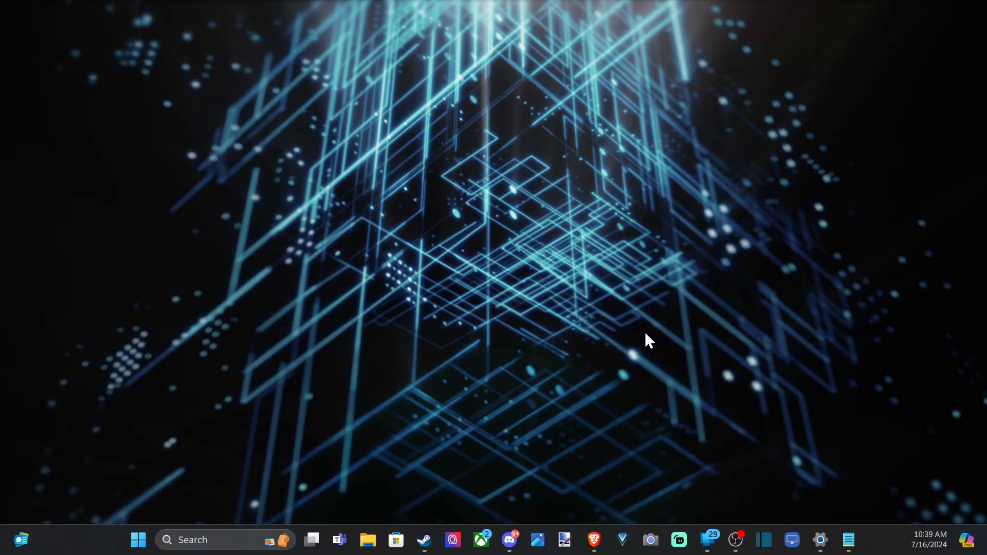
pyautogui.moveTo(356, 401)
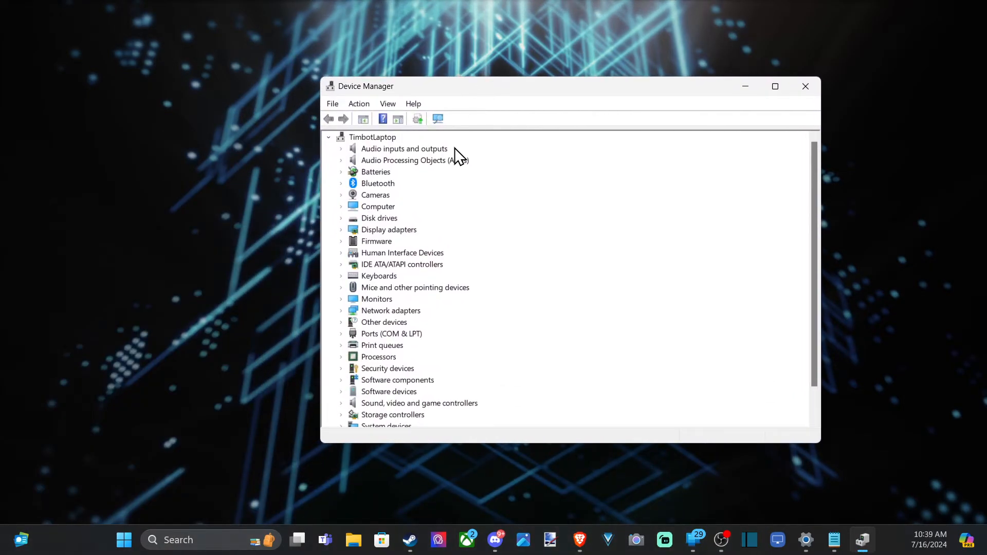
# Step: Expand the Bluetooth category and enable Show hidden devices so faded absent entries appear
pyautogui.click(340, 183)
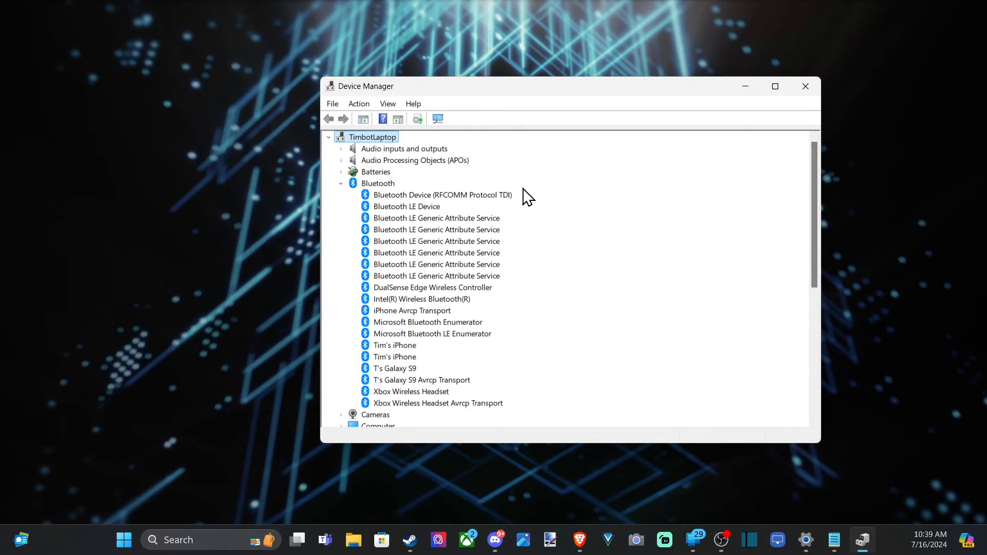
pyautogui.click(388, 103)
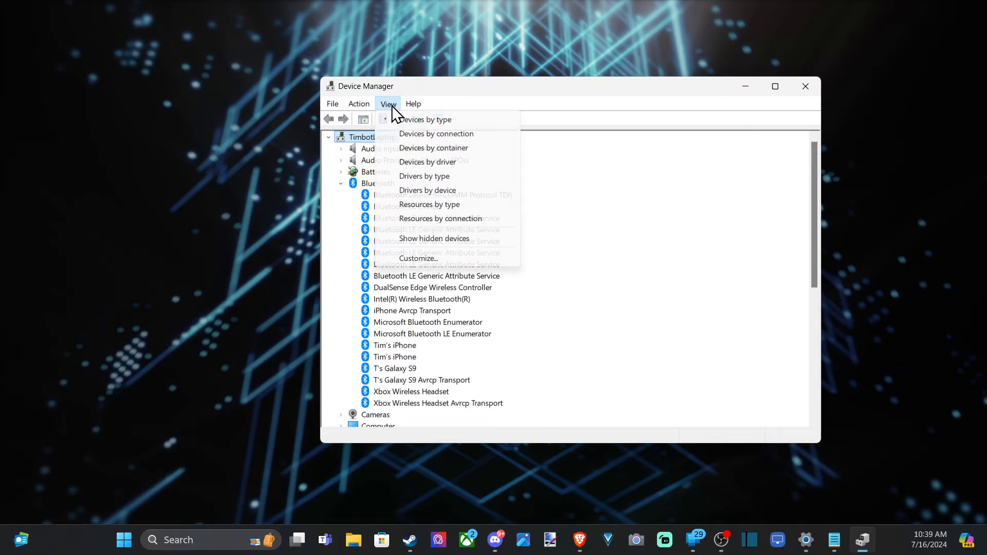
pyautogui.moveTo(433, 237)
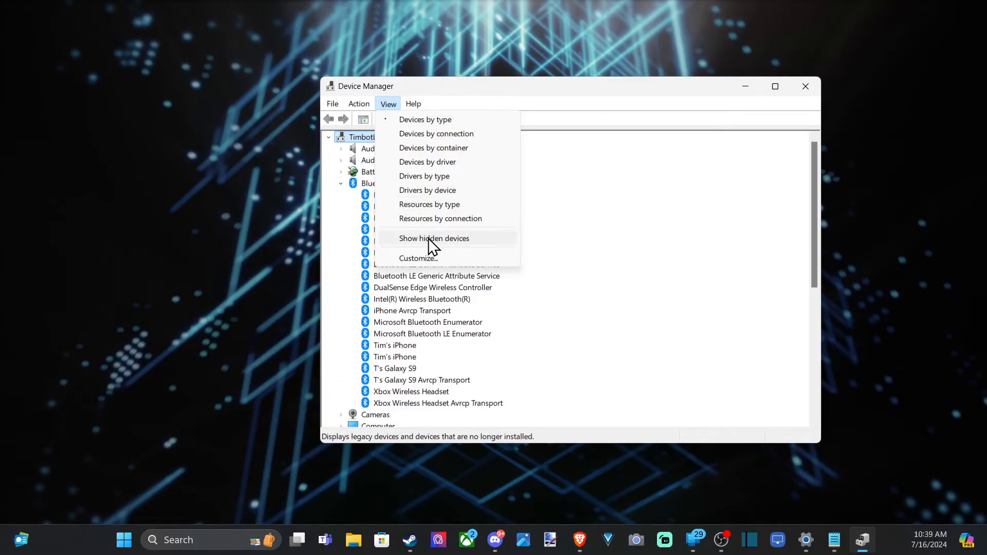
pyautogui.click(433, 237)
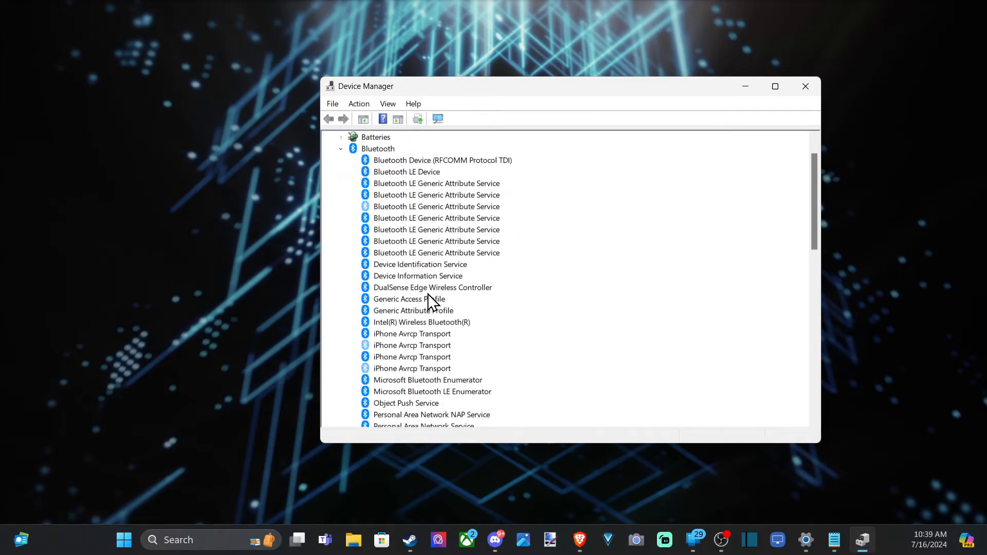
pyautogui.scroll(-3)
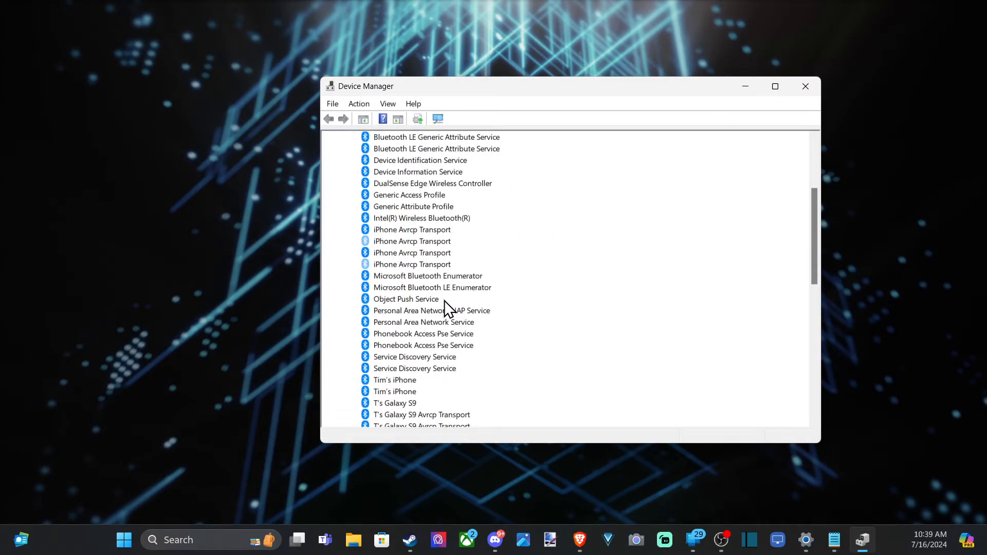
pyautogui.scroll(-3)
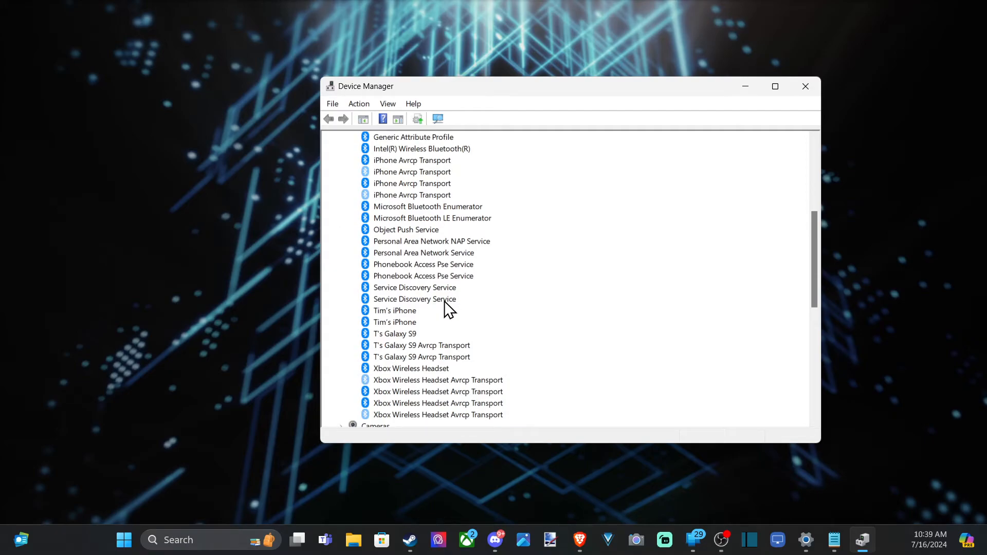
pyautogui.scroll(3)
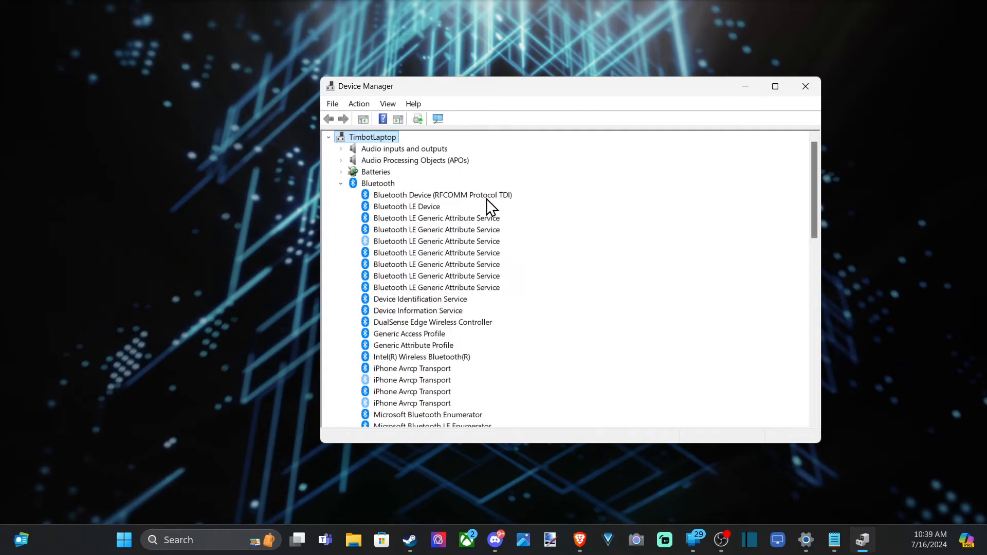
pyautogui.moveTo(462, 263)
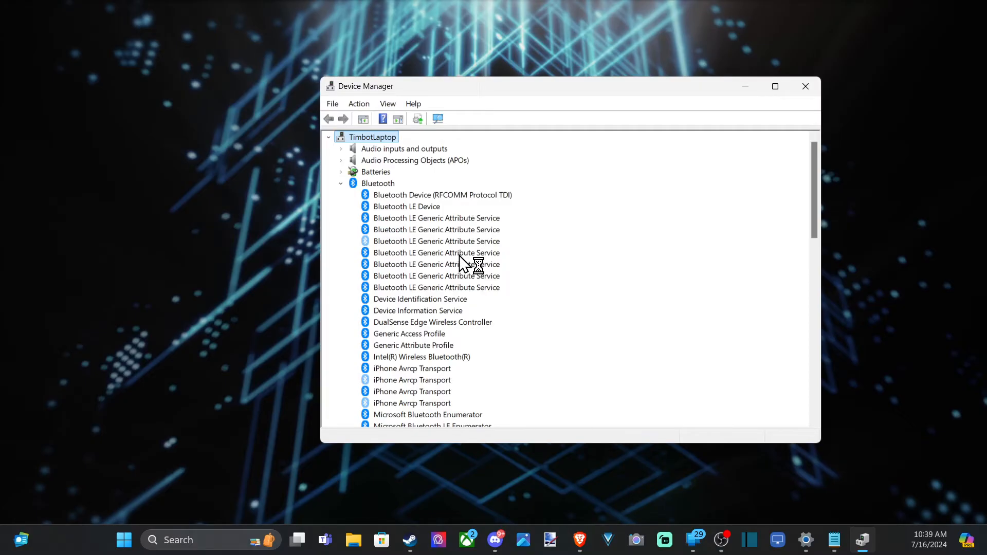
pyautogui.moveTo(461, 263)
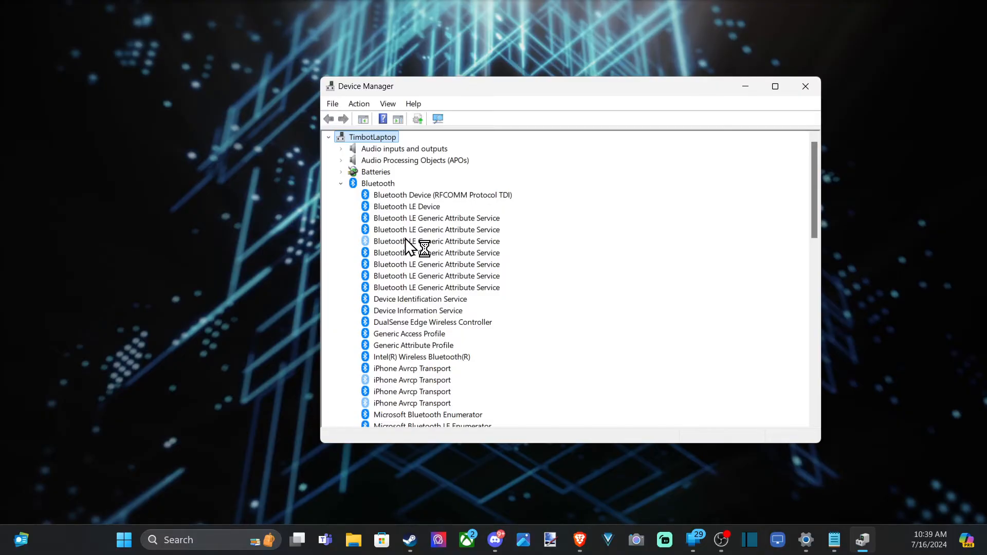
# Step: Select a faded Bluetooth LE Generic Attribute Service entry, then bring up the Start menu
pyautogui.click(436, 240)
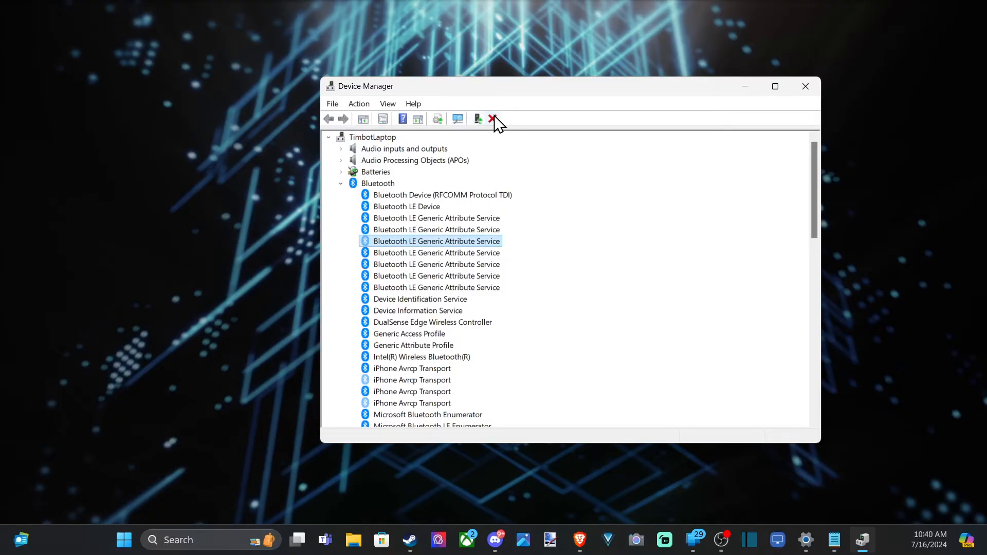
pyautogui.moveTo(492, 119)
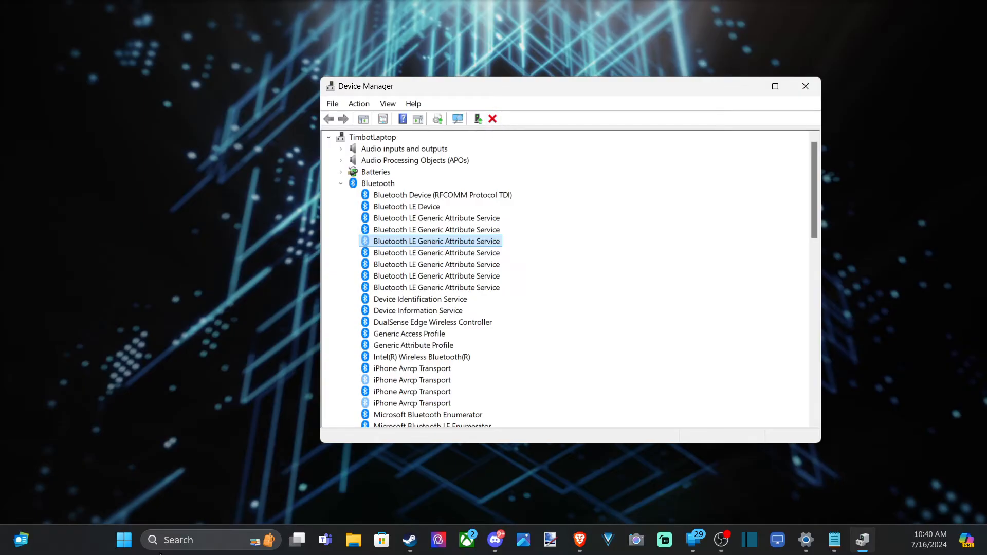
pyautogui.click(123, 539)
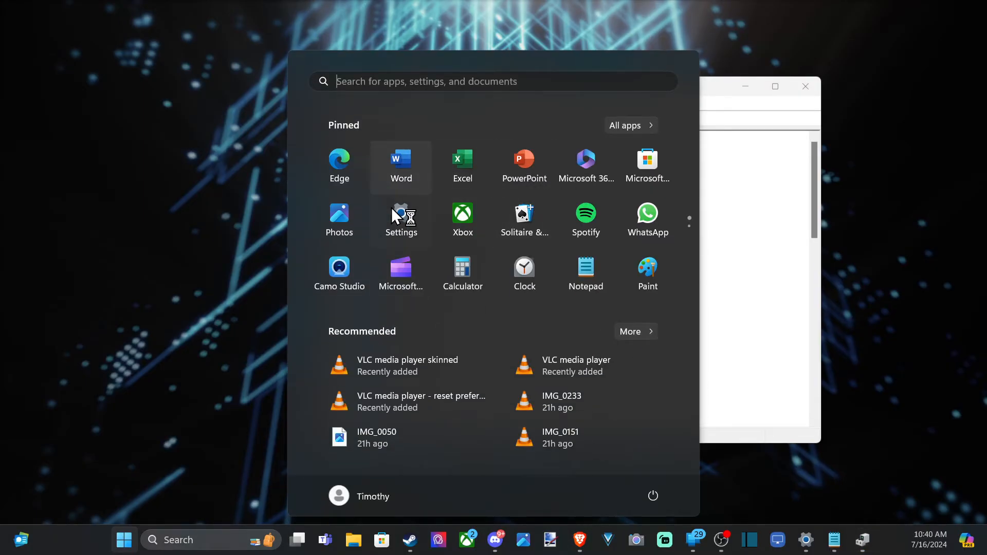
# Step: In Settings' Bluetooth & devices page, start Add device for the AirPods, then minimize Settings
pyautogui.click(401, 220)
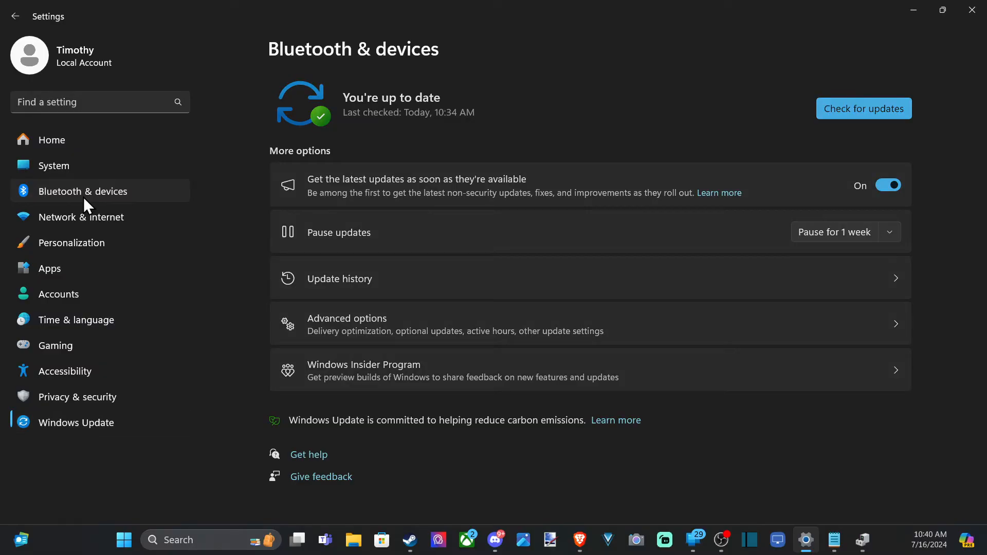
pyautogui.click(82, 192)
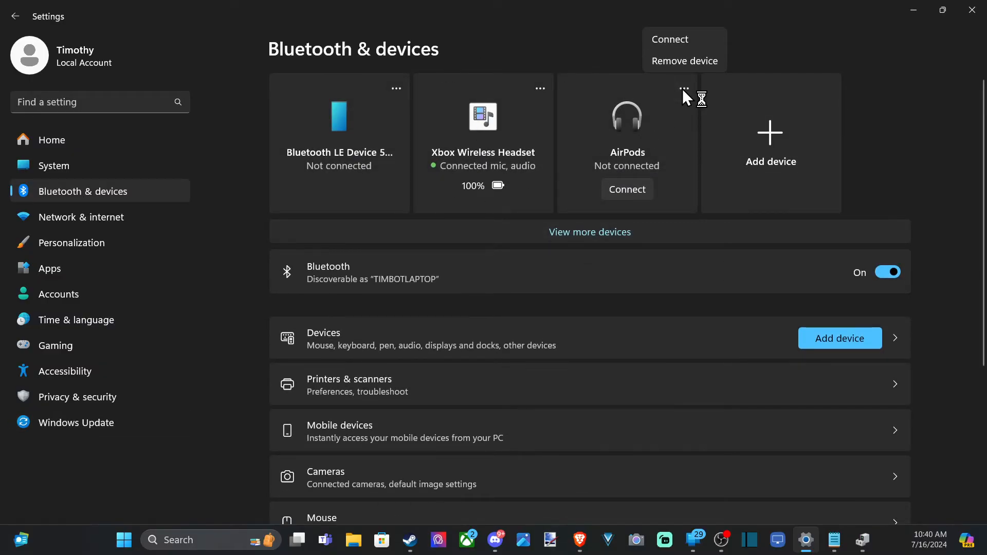
pyautogui.moveTo(686, 60)
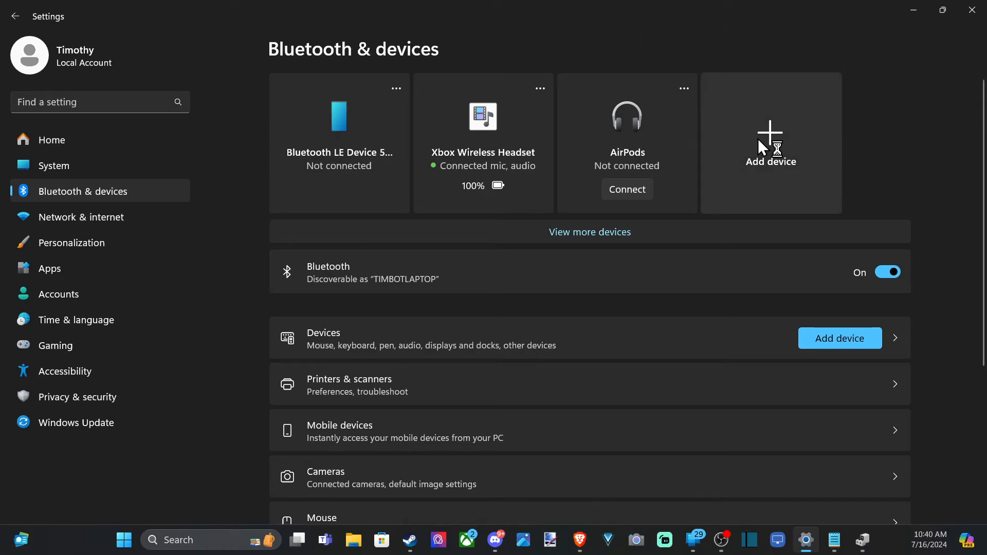
pyautogui.click(769, 143)
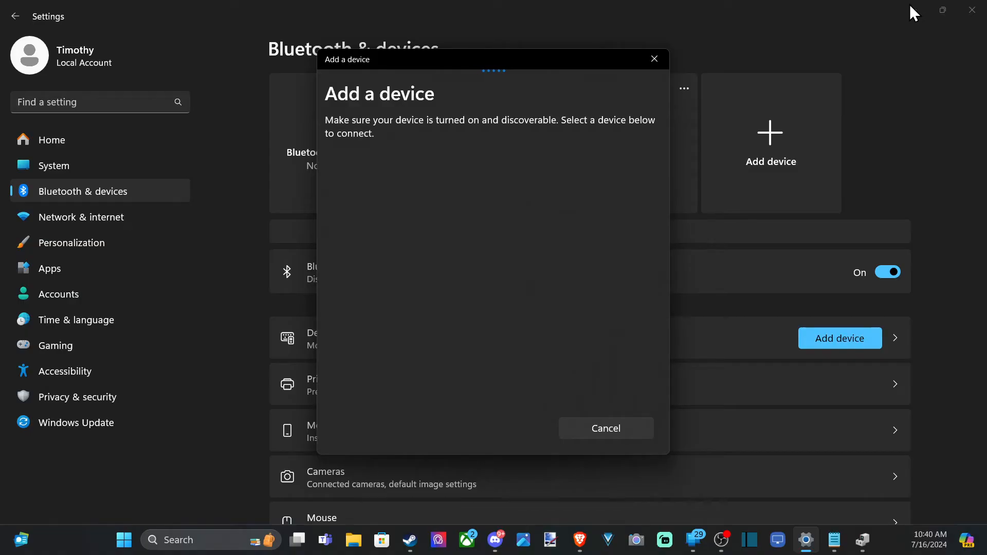
pyautogui.click(605, 428)
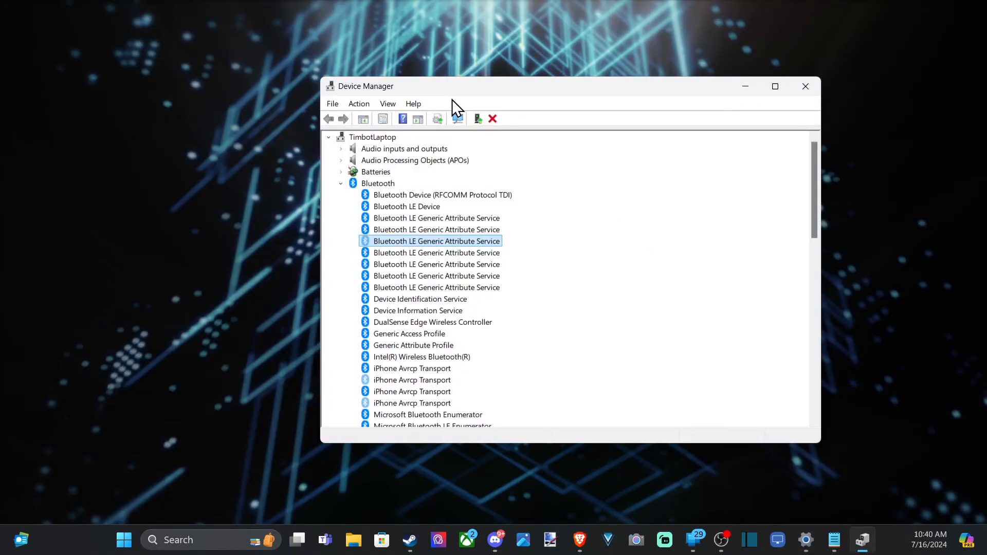
pyautogui.moveTo(472, 125)
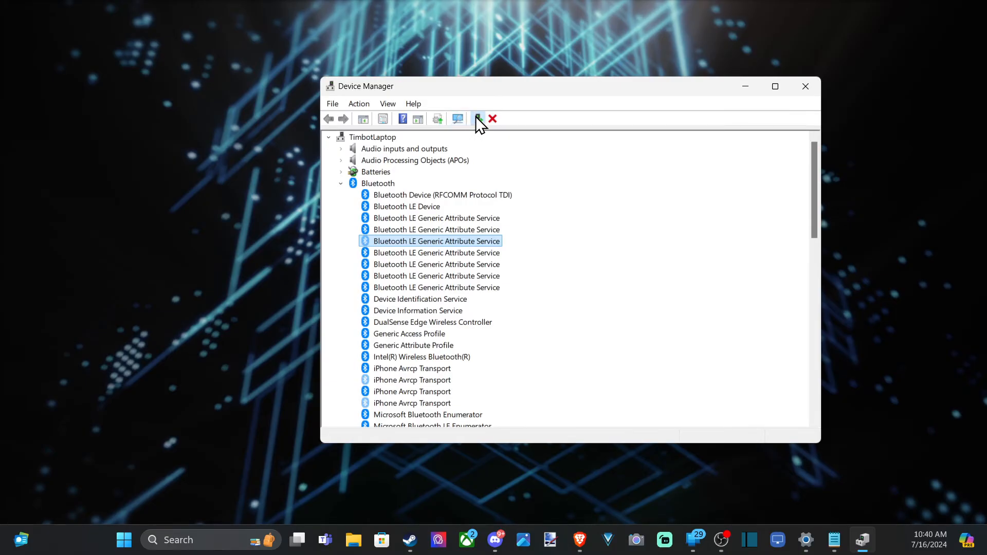
# Step: Update the Bluetooth LE Generic Attribute Service driver with an automatic search; best driver already installed
pyautogui.click(478, 120)
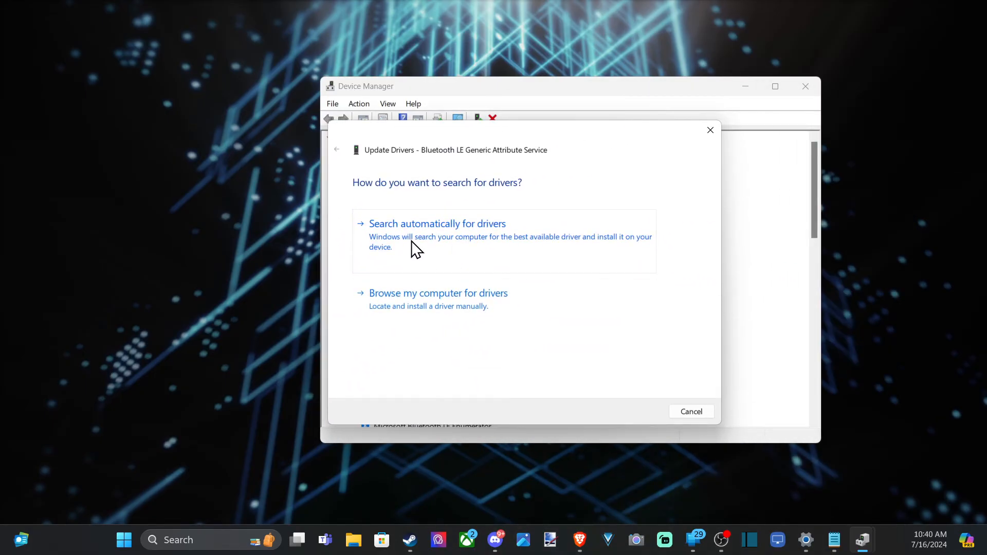
pyautogui.click(437, 223)
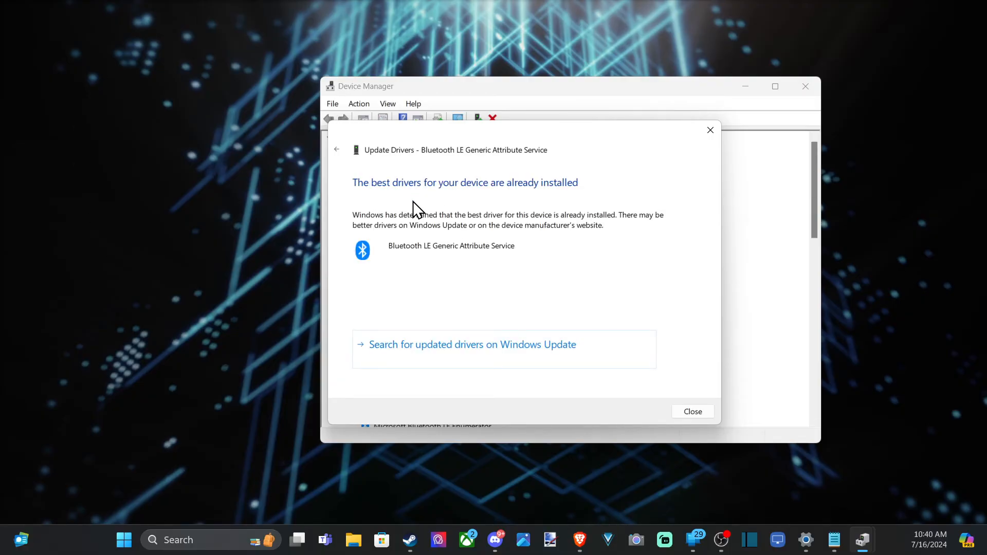
pyautogui.moveTo(384, 228)
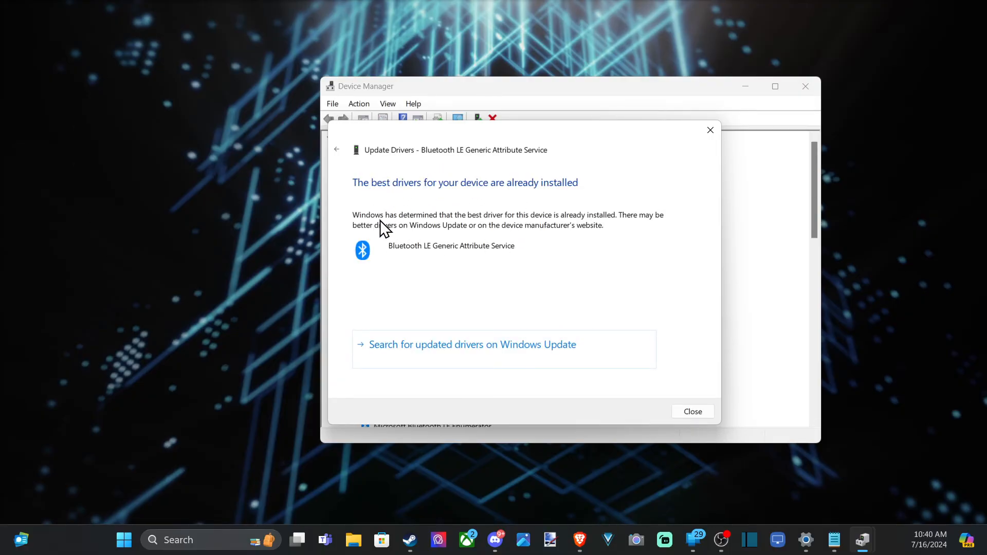
pyautogui.moveTo(434, 198)
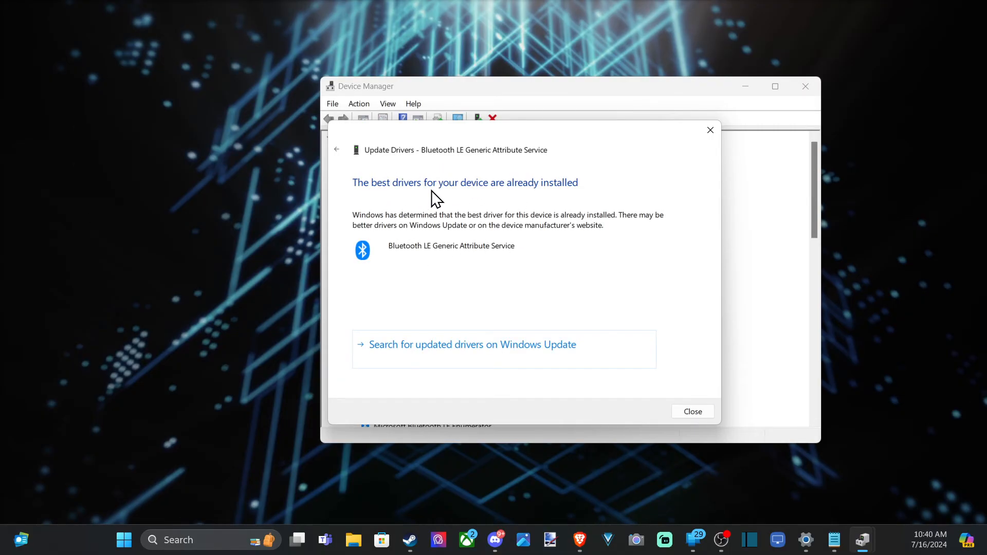
pyautogui.moveTo(545, 199)
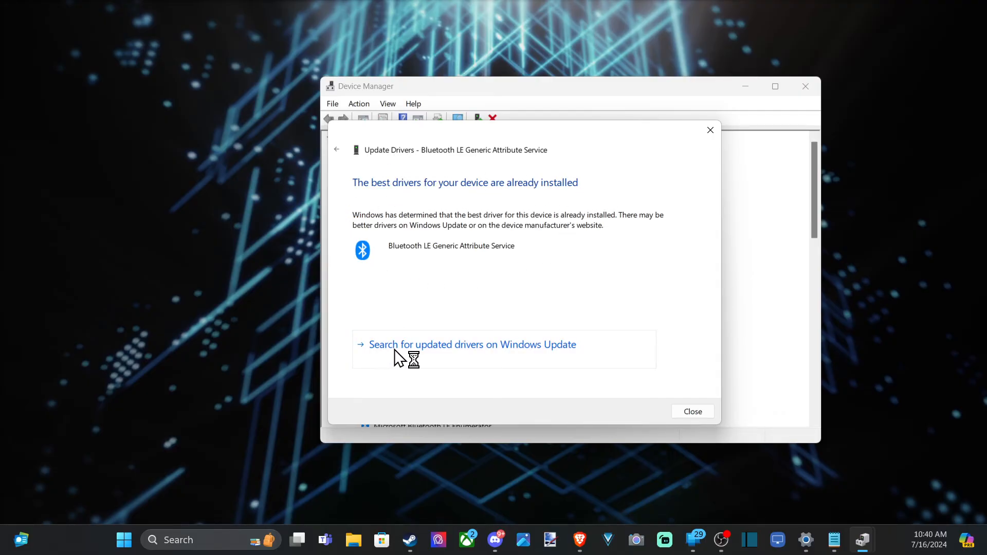
# Step: Search Windows Update for newer drivers and start a check for updates
pyautogui.click(472, 344)
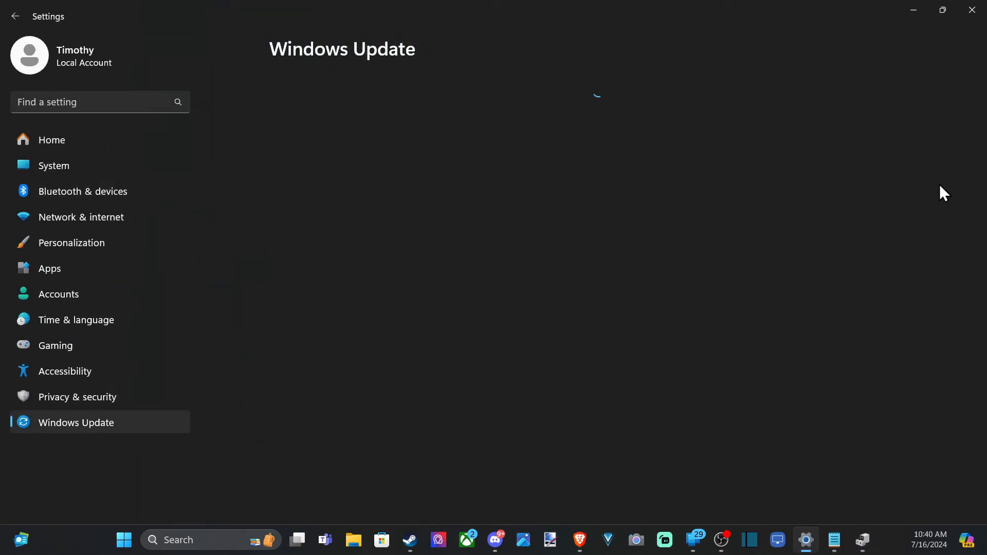
pyautogui.click(862, 108)
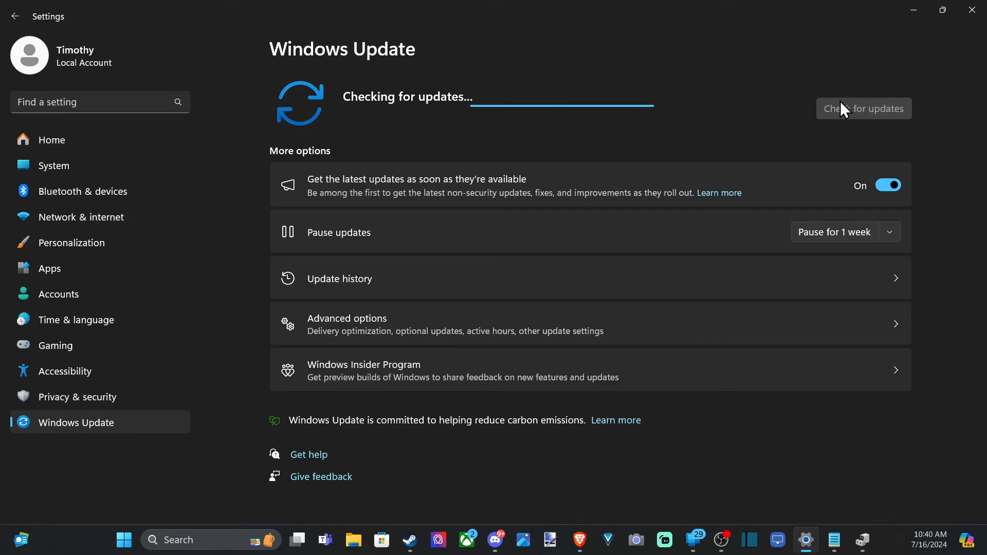
pyautogui.moveTo(913, 12)
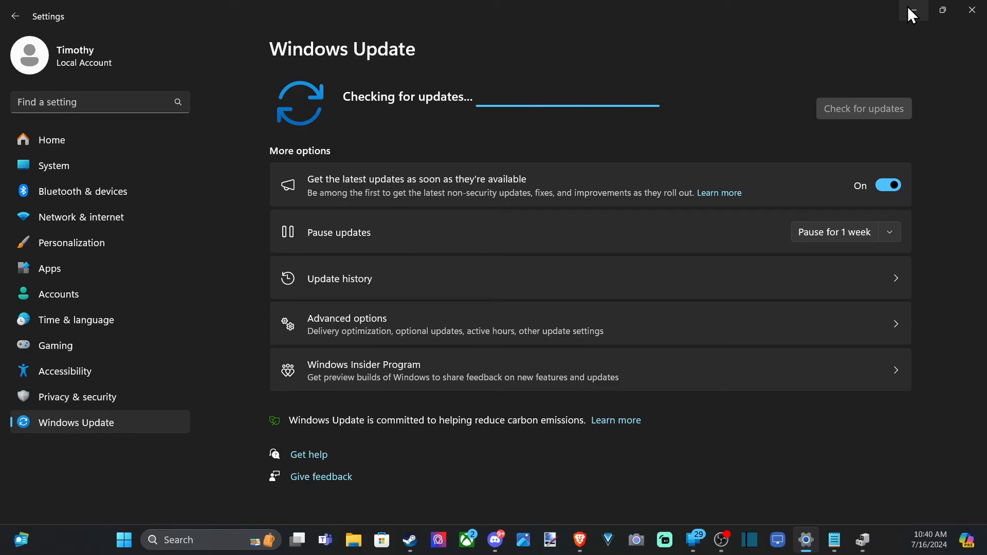
pyautogui.moveTo(914, 10)
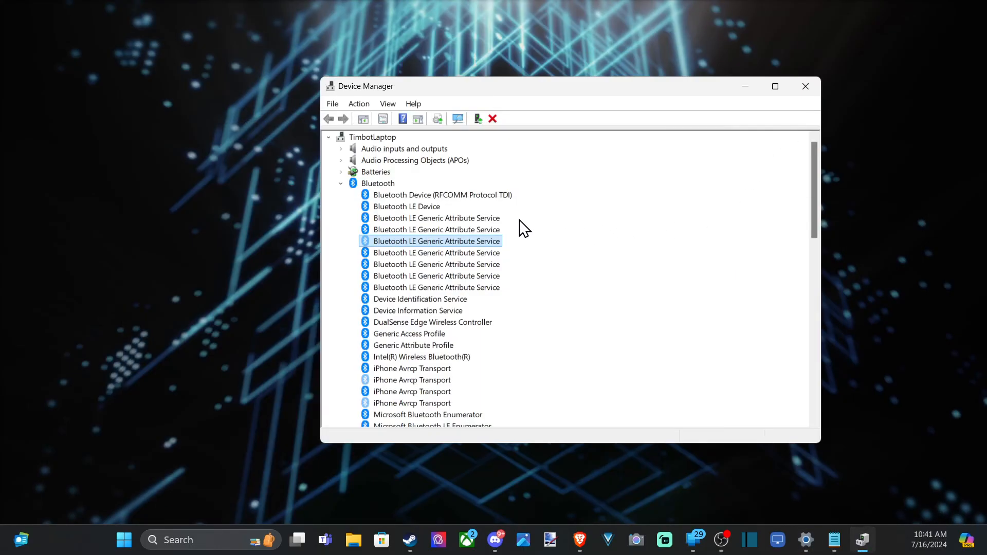
# Step: Scan for hardware changes so AirPods and AirPods Avrcp Transport reappear under Bluetooth
pyautogui.scroll(-3)
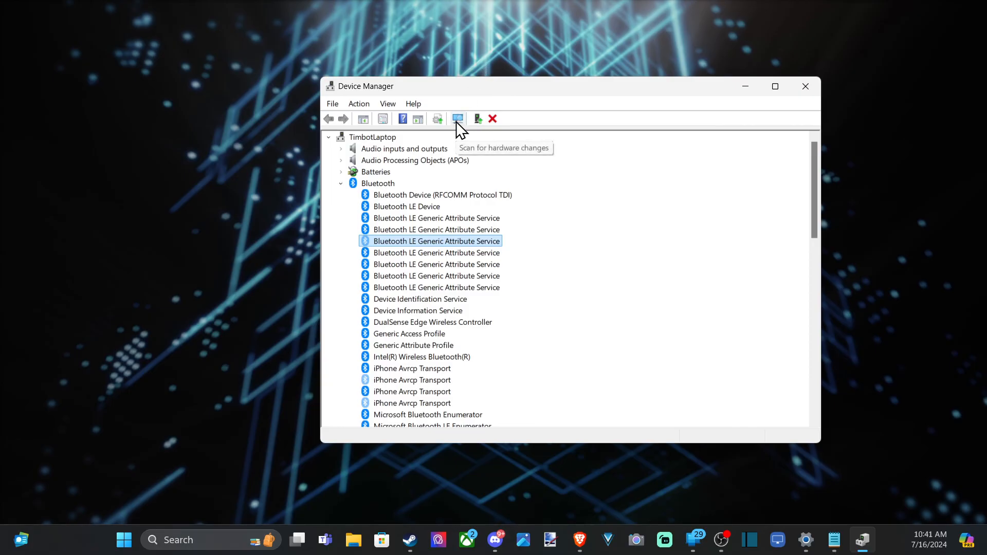
pyautogui.click(457, 120)
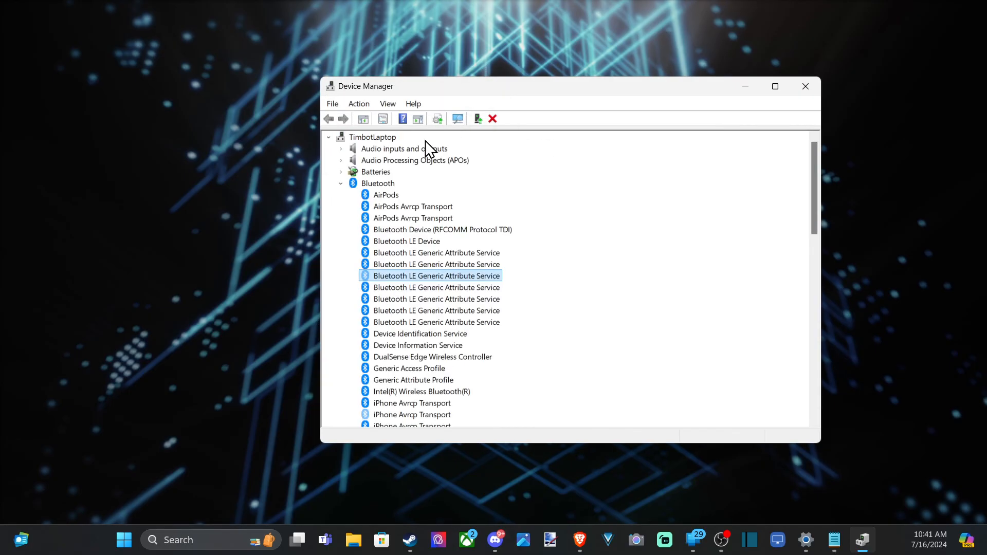
pyautogui.moveTo(459, 291)
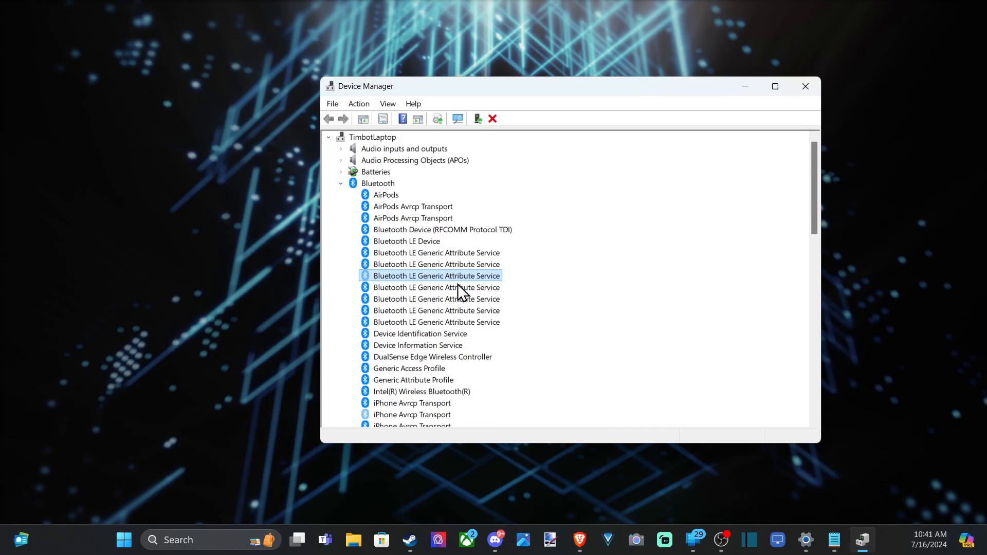
pyautogui.scroll(-3)
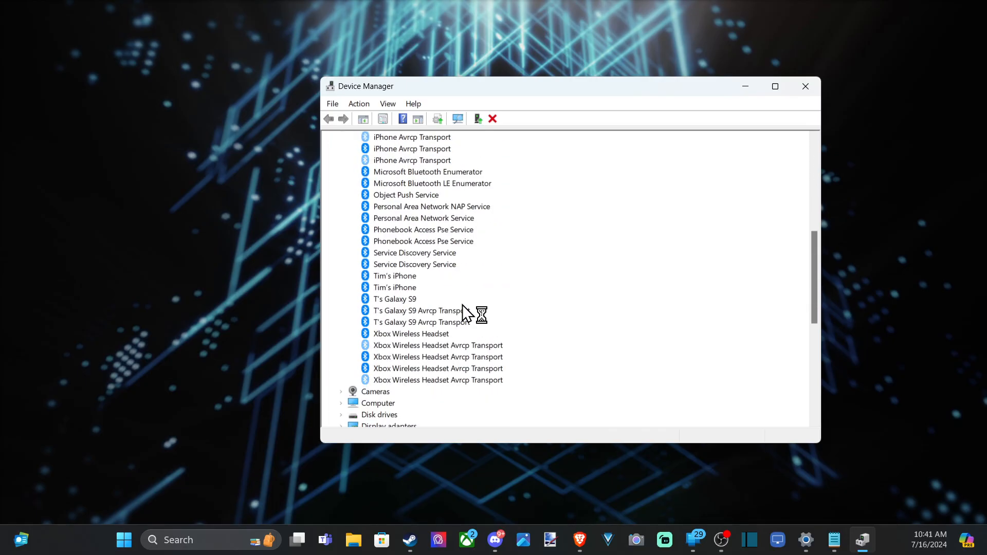
pyautogui.moveTo(464, 312)
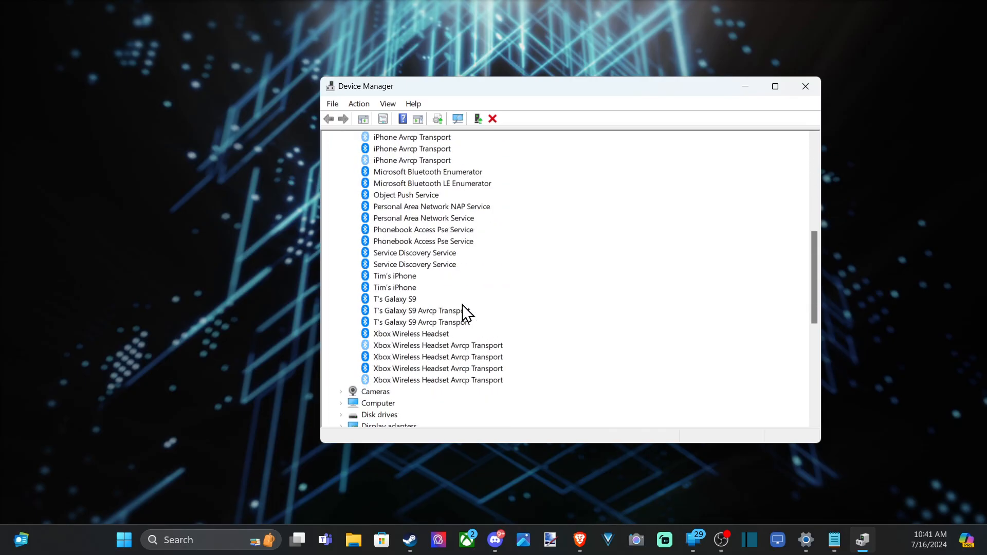